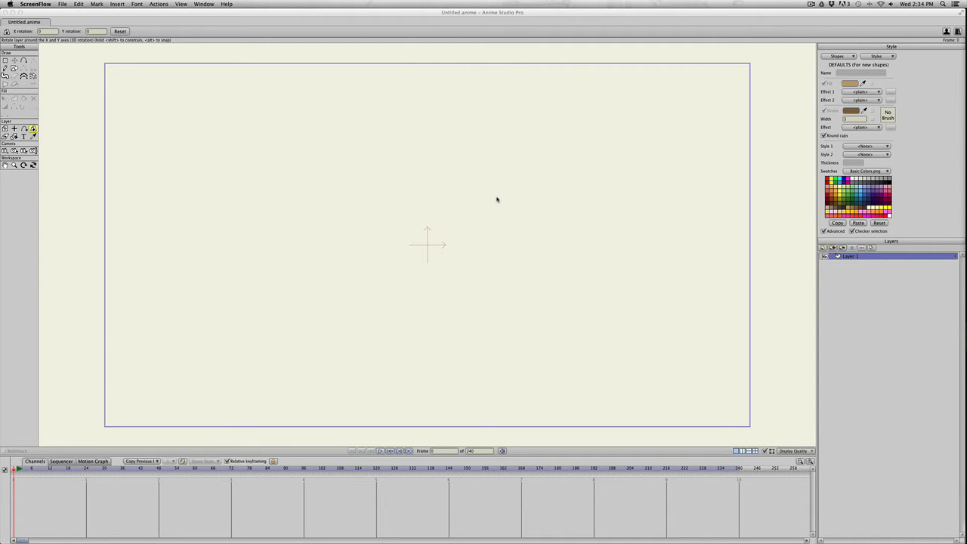
pyautogui.moveTo(144, 173)
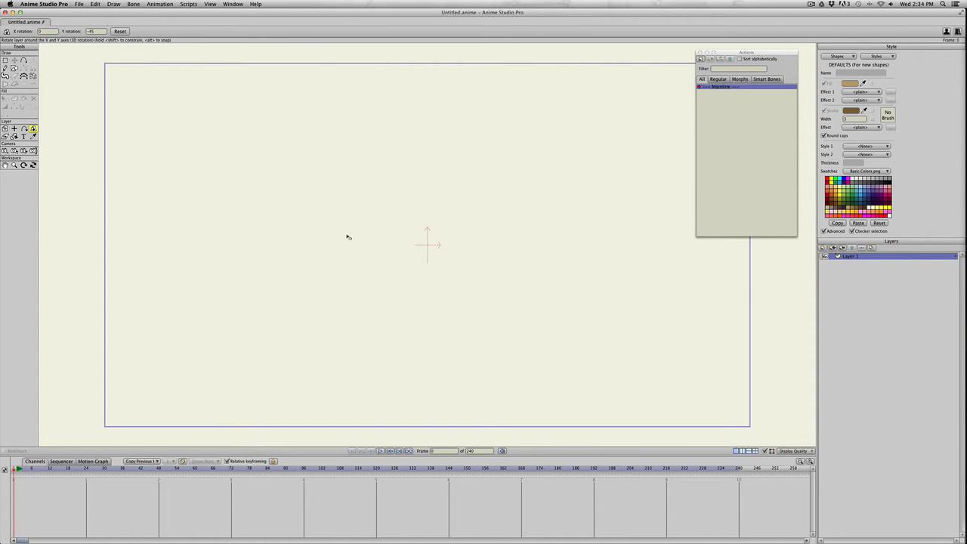
# - Rename the existing vector layer for the first side of the building
pyautogui.doubleClick(849, 257)
pyautogui.write('le')
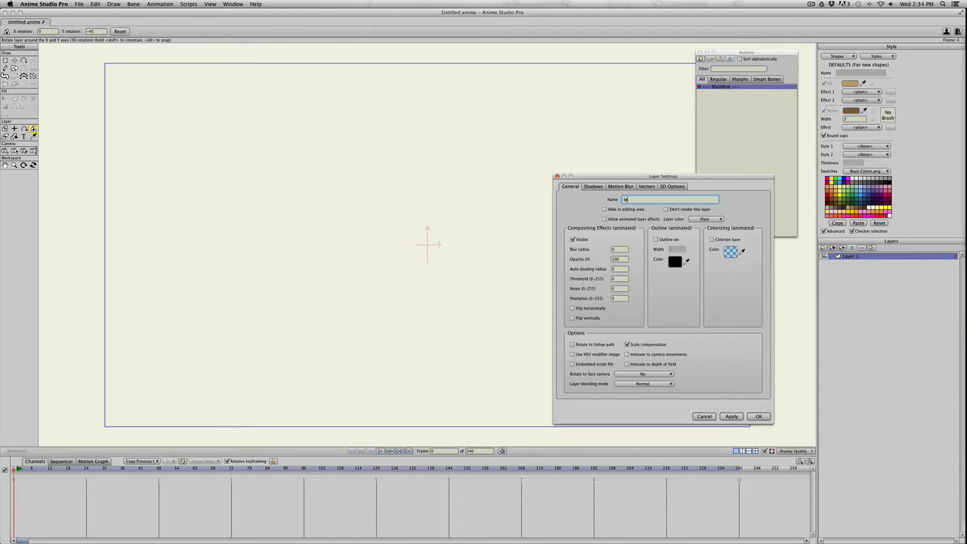
pyautogui.click(759, 417)
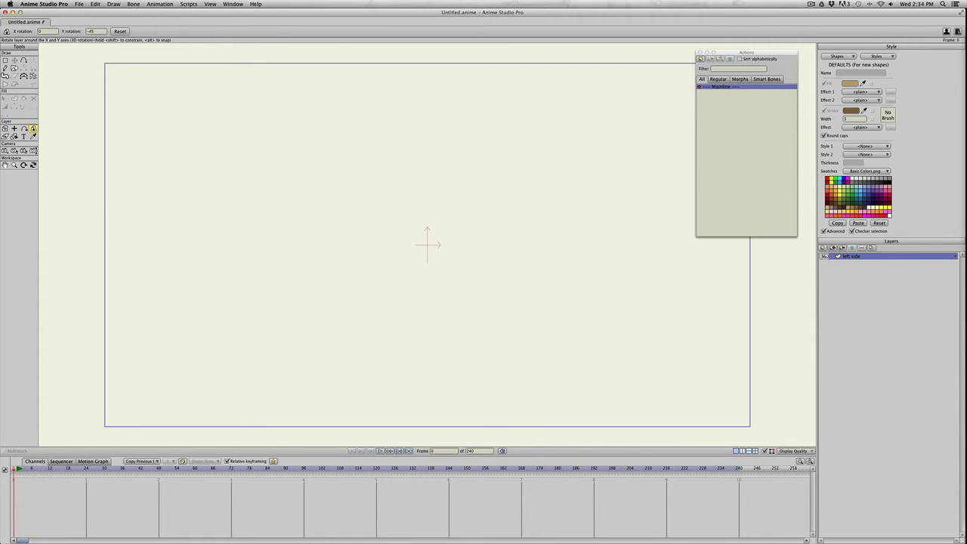
# - Add a second vector layer for the other side and select the lower layer
pyautogui.click(824, 248)
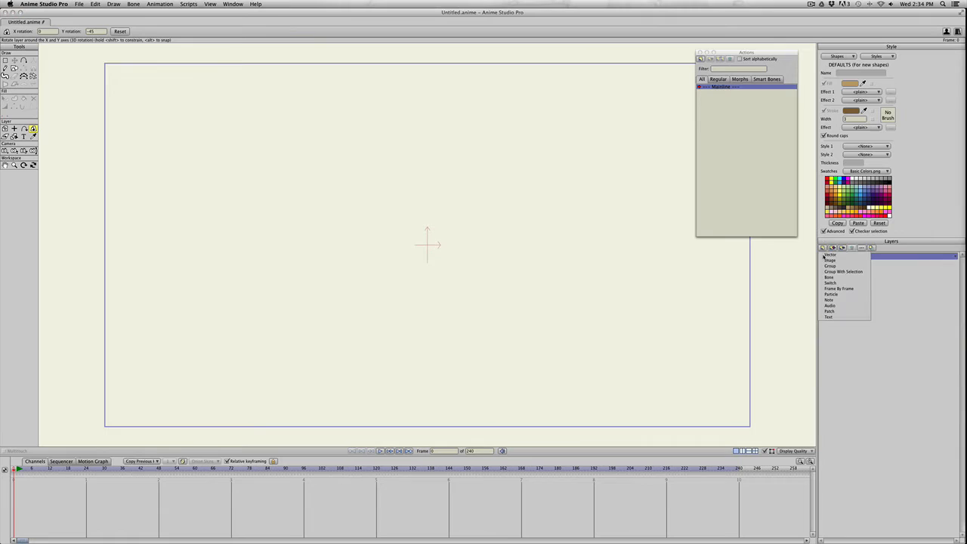
pyautogui.click(831, 254)
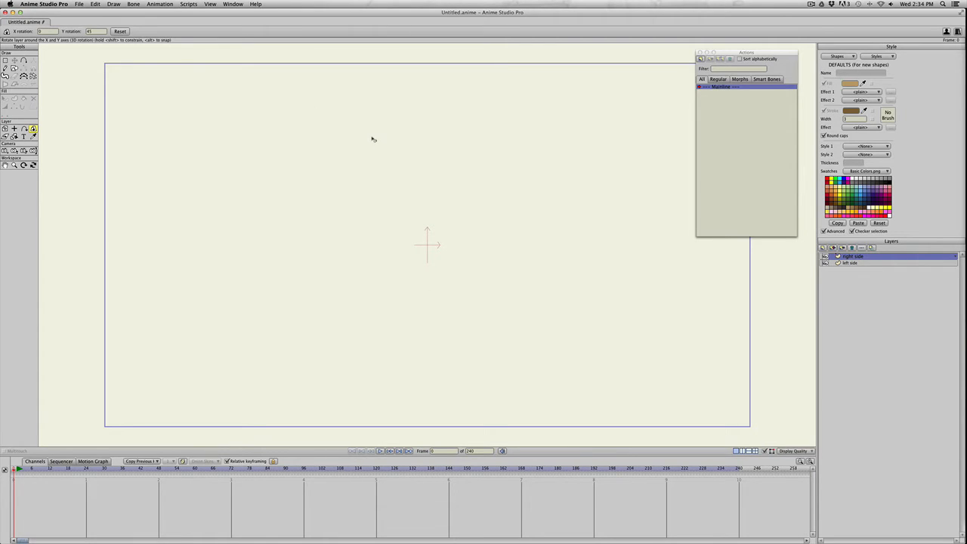
pyautogui.moveTo(399, 251)
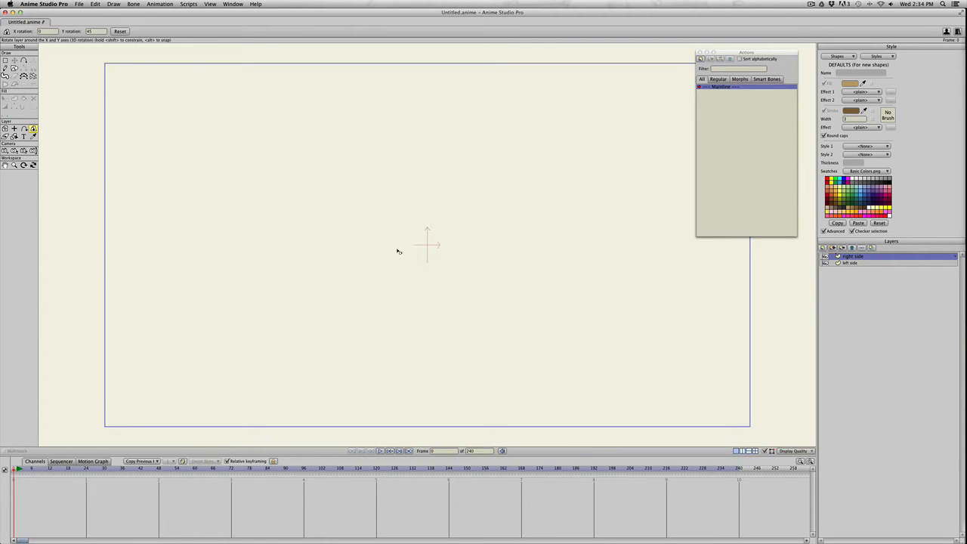
pyautogui.moveTo(825, 269)
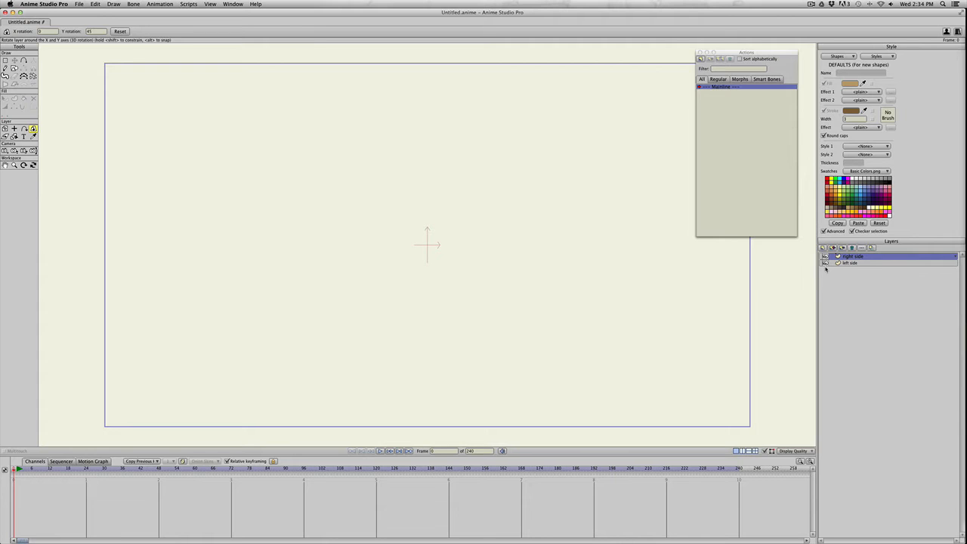
pyautogui.click(852, 263)
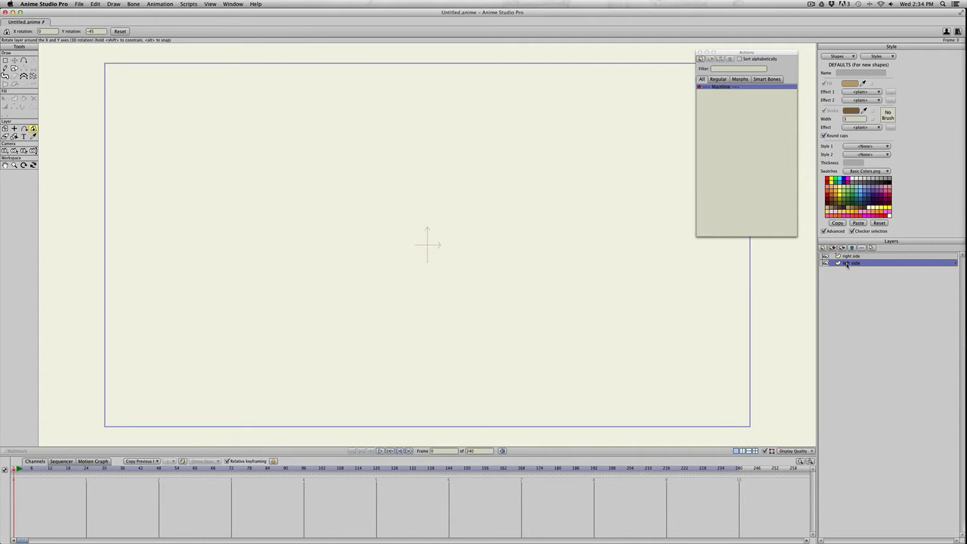
pyautogui.click(852, 263)
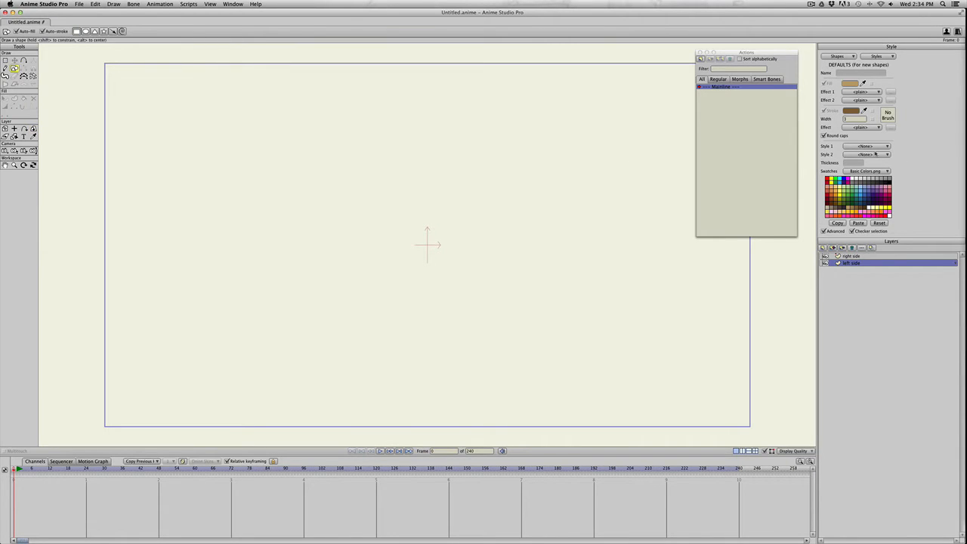
# - Draw three tan perspective wall panels of different heights, then move to the side-face layer
pyautogui.moveTo(396, 154); pyautogui.dragTo(511, 295)
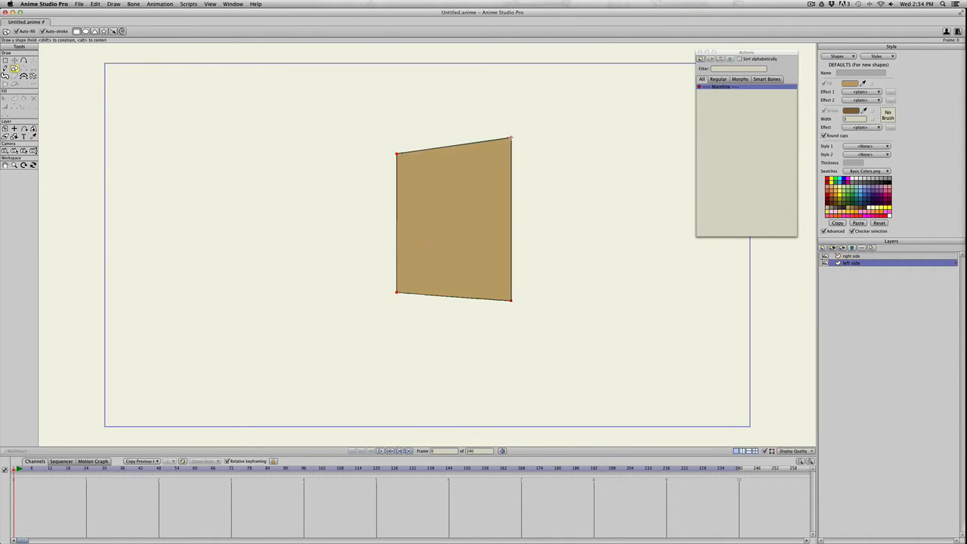
pyautogui.moveTo(511, 139); pyautogui.dragTo(496, 112)
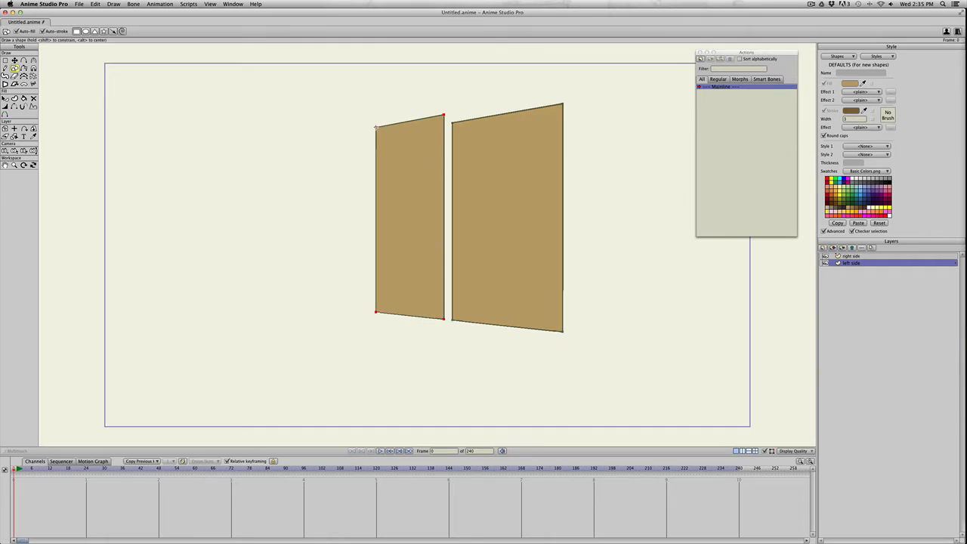
pyautogui.moveTo(378, 124); pyautogui.dragTo(359, 79)
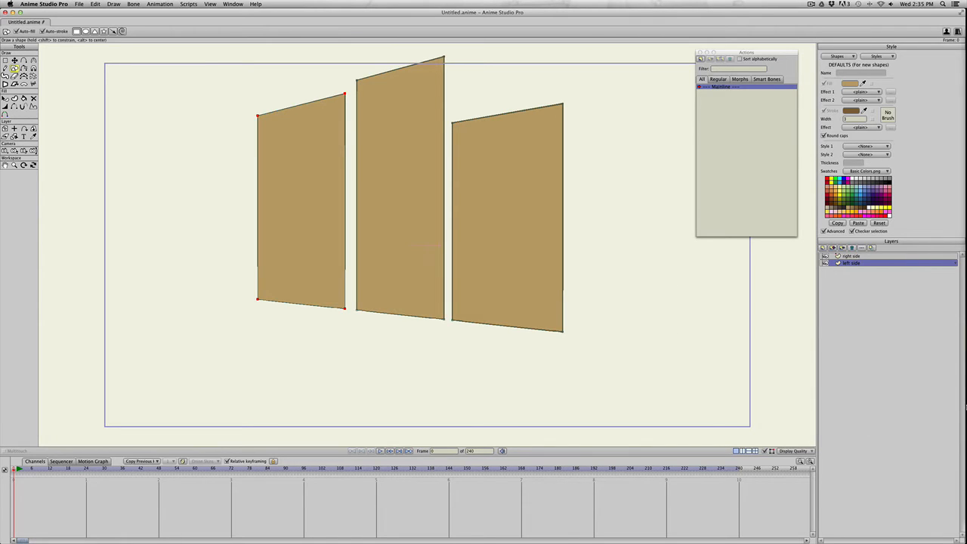
pyautogui.click(852, 257)
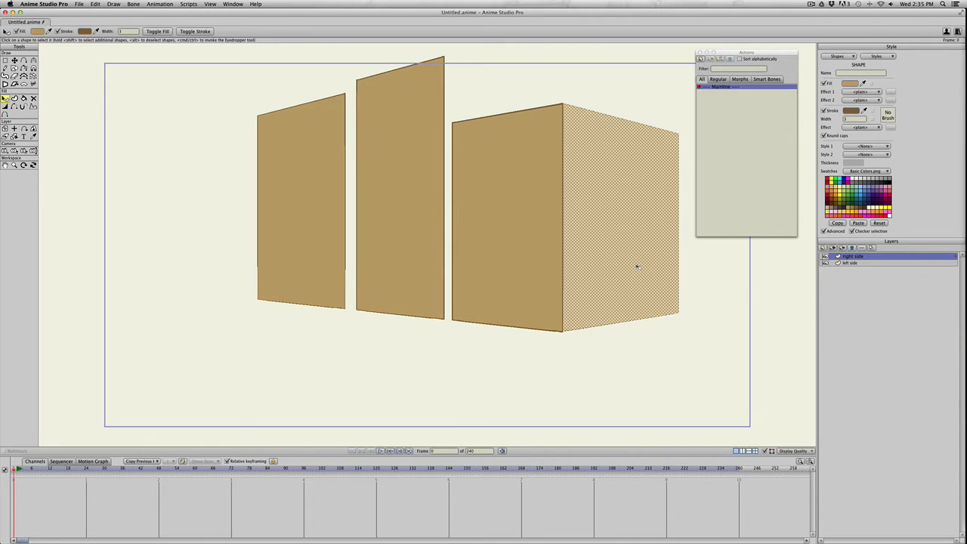
# - Fill the rightmost block's side face with a darker tan from the Color Picker
pyautogui.click(858, 83)
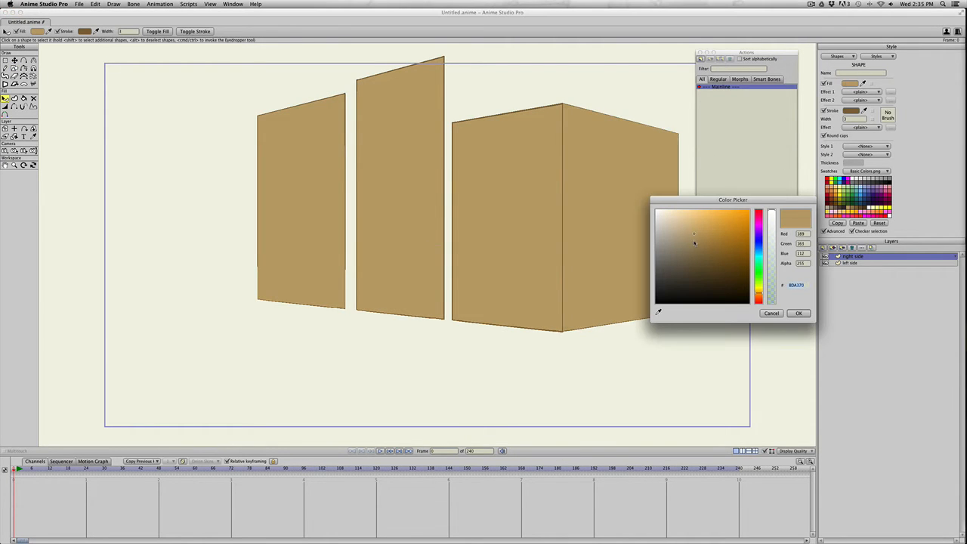
pyautogui.click(698, 247)
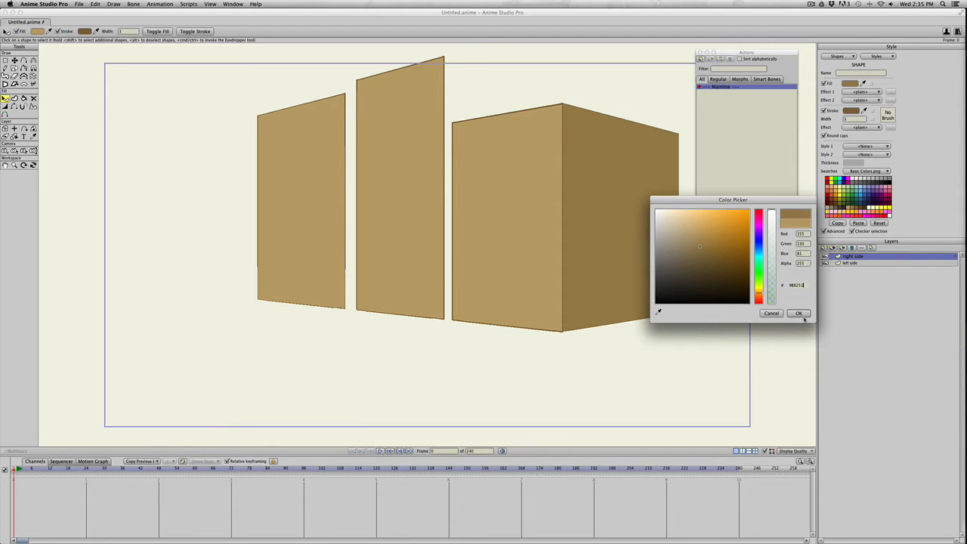
pyautogui.click(798, 313)
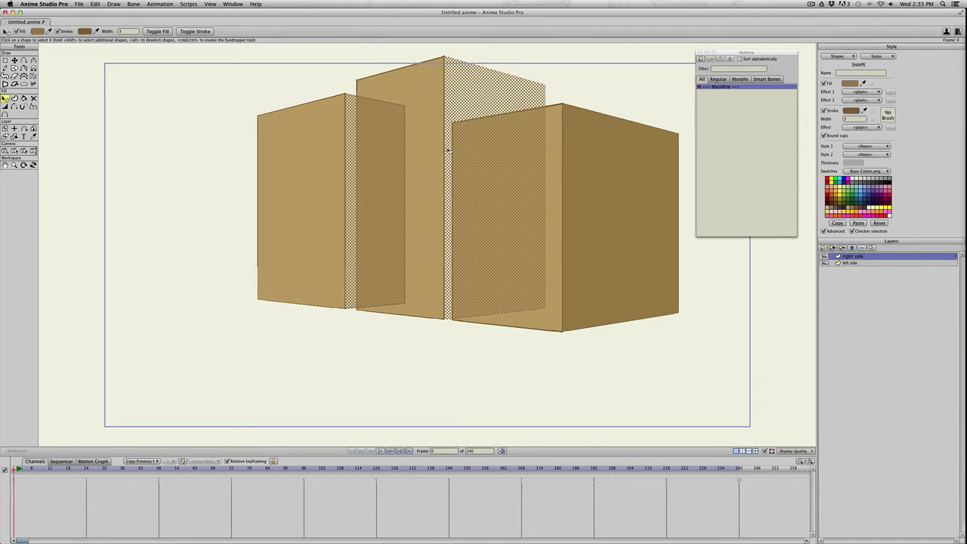
# - Reorder the layers so the centre block sits behind the right block, then deselect
pyautogui.click(318, 203)
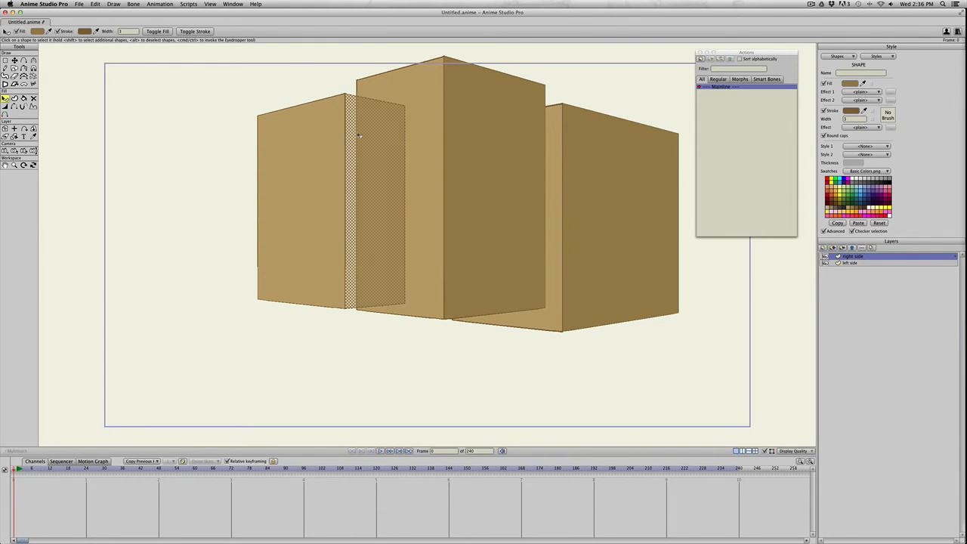
pyautogui.moveTo(363, 169)
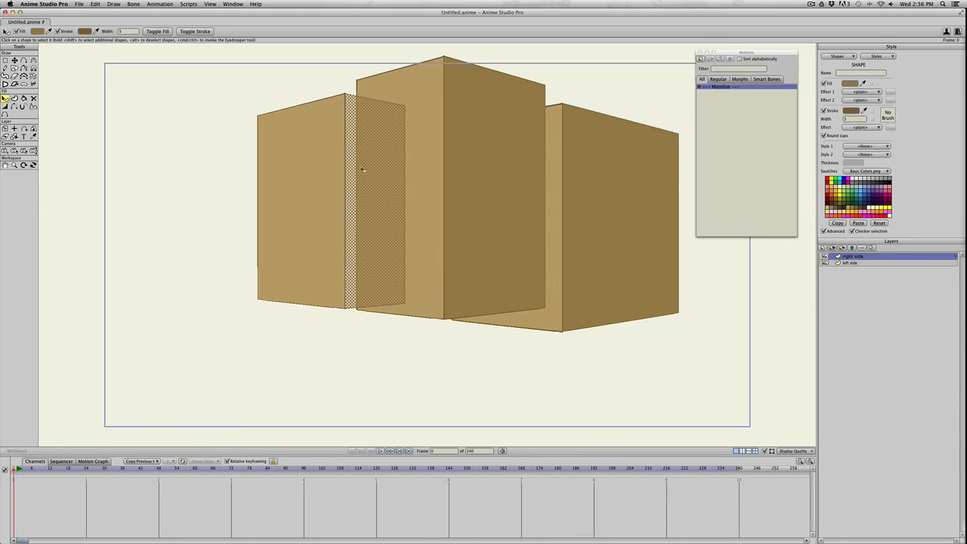
pyautogui.click(441, 163)
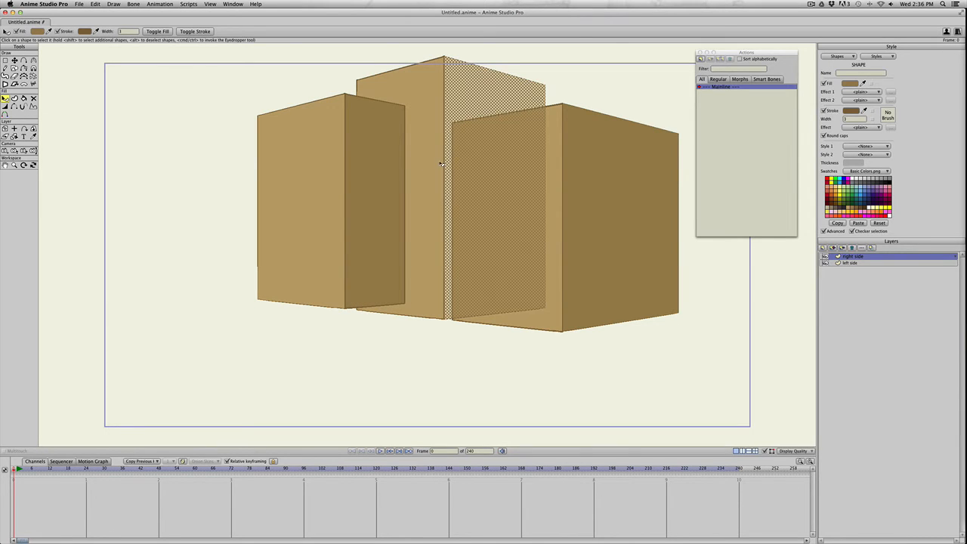
pyautogui.moveTo(450, 199)
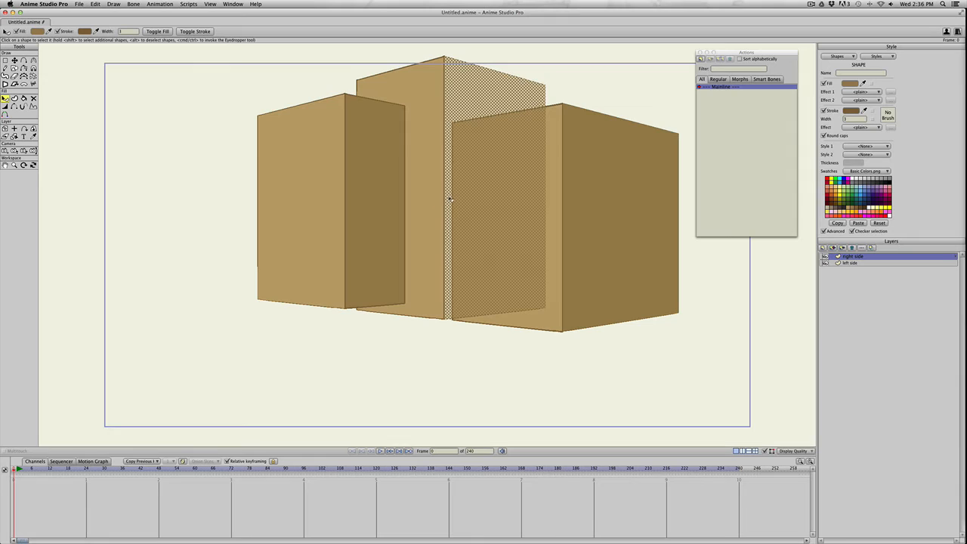
pyautogui.moveTo(787, 266)
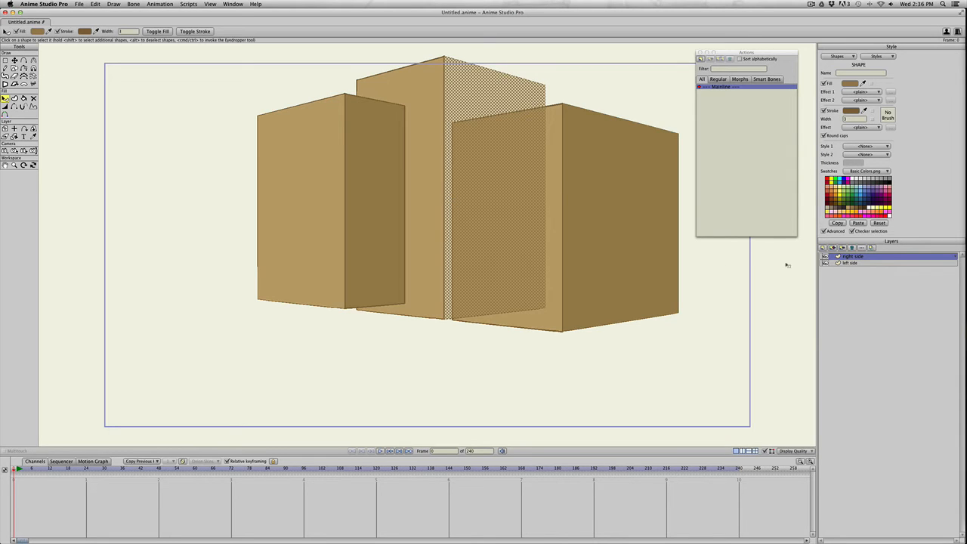
pyautogui.click(854, 263)
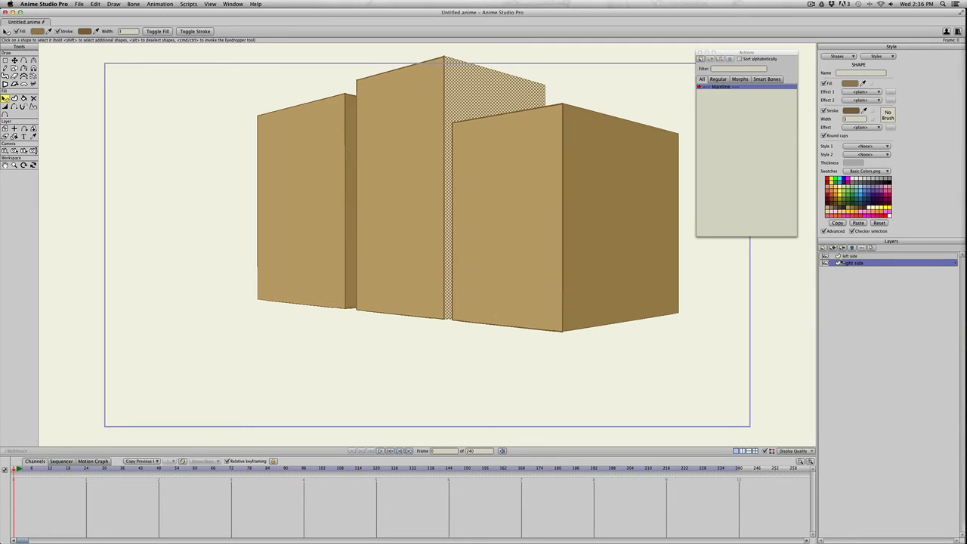
pyautogui.click(411, 210)
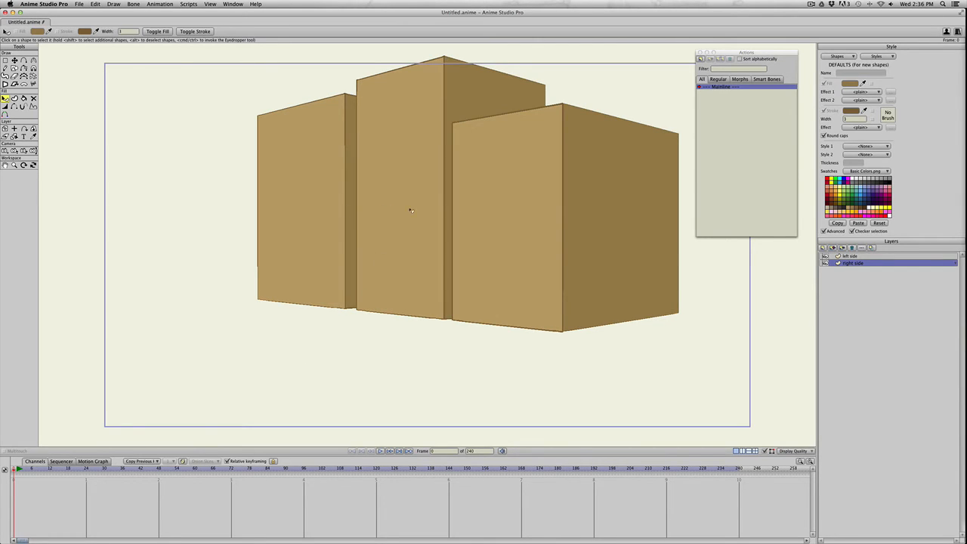
pyautogui.moveTo(453, 178)
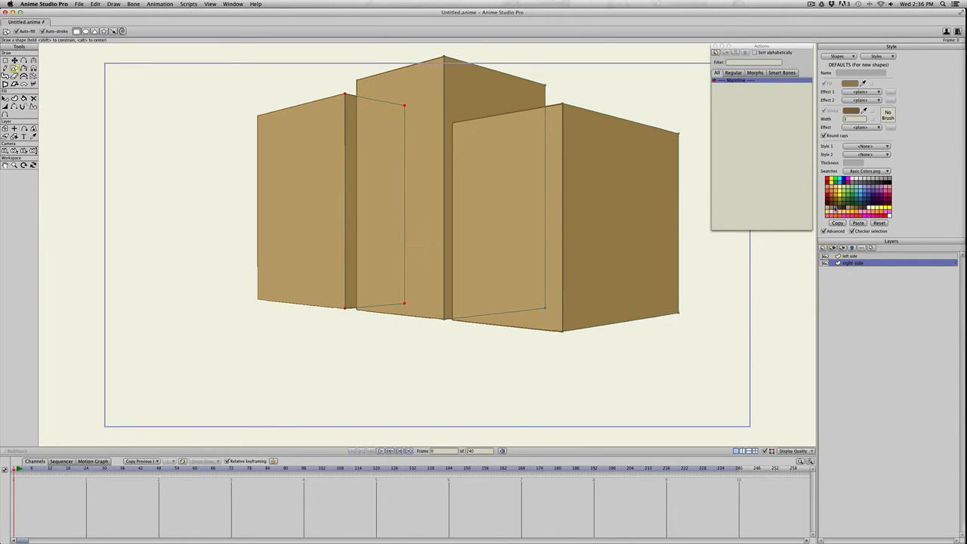
# - Add inset edge lines on the centre block and a 4x4 blue window grid on the right side face
pyautogui.moveTo(566, 129); pyautogui.dragTo(588, 159)
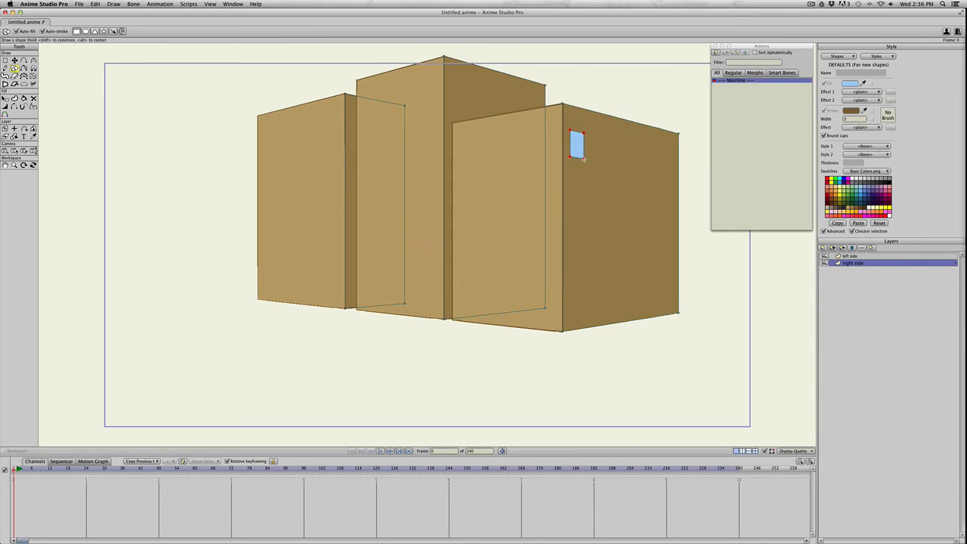
pyautogui.moveTo(578, 144); pyautogui.dragTo(582, 154)
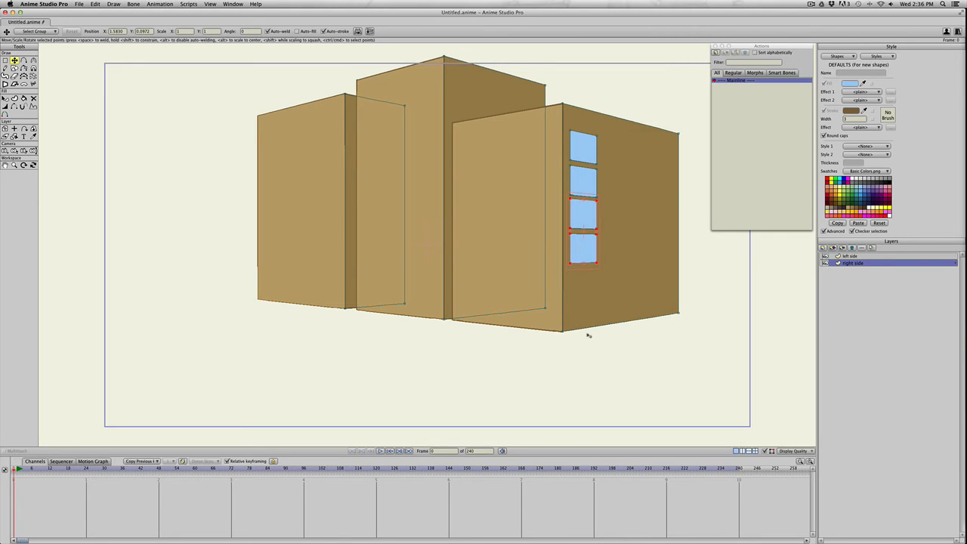
pyautogui.moveTo(584, 174)
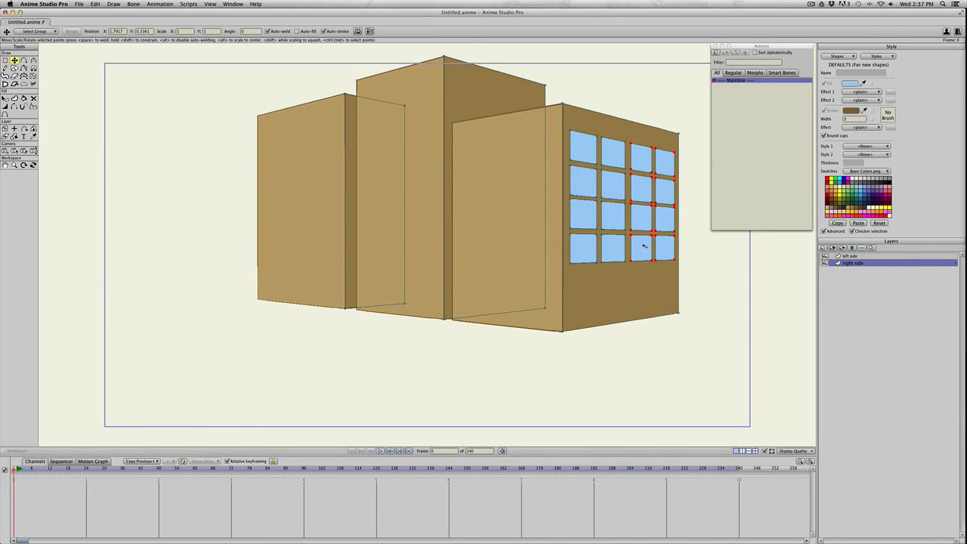
pyautogui.moveTo(644, 246); pyautogui.dragTo(584, 176)
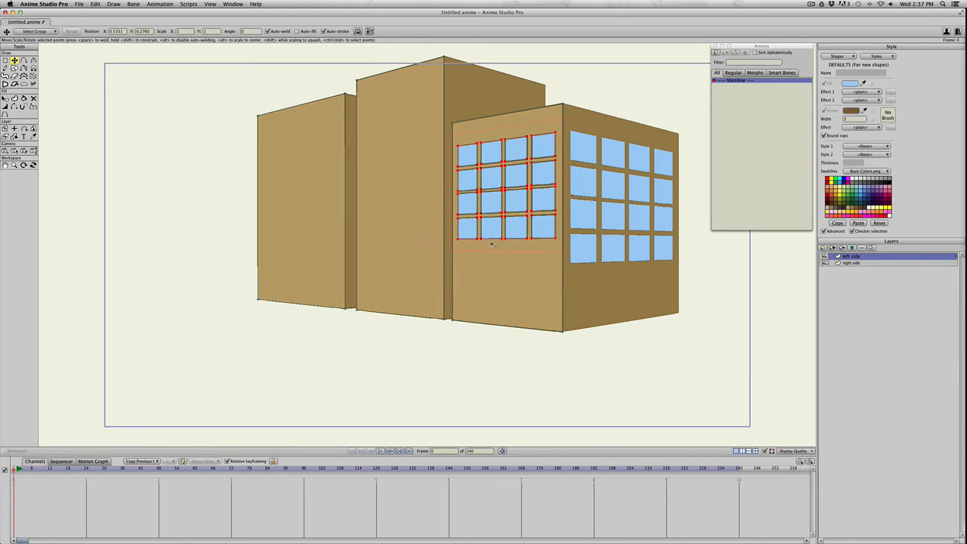
# - Fit a copied window grid to the right block's front face and draw a blue door below it
pyautogui.moveTo(505, 189); pyautogui.dragTo(504, 211)
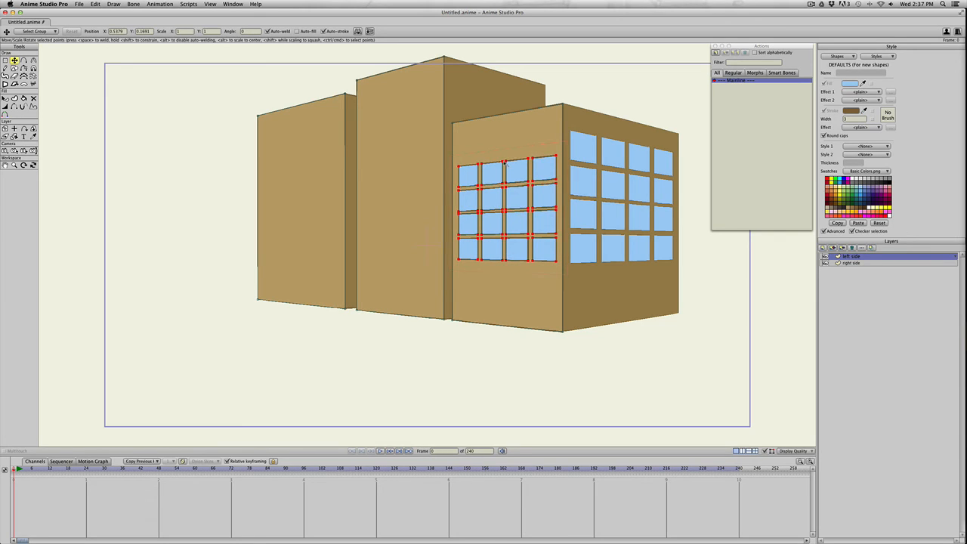
pyautogui.moveTo(507, 209); pyautogui.dragTo(506, 189)
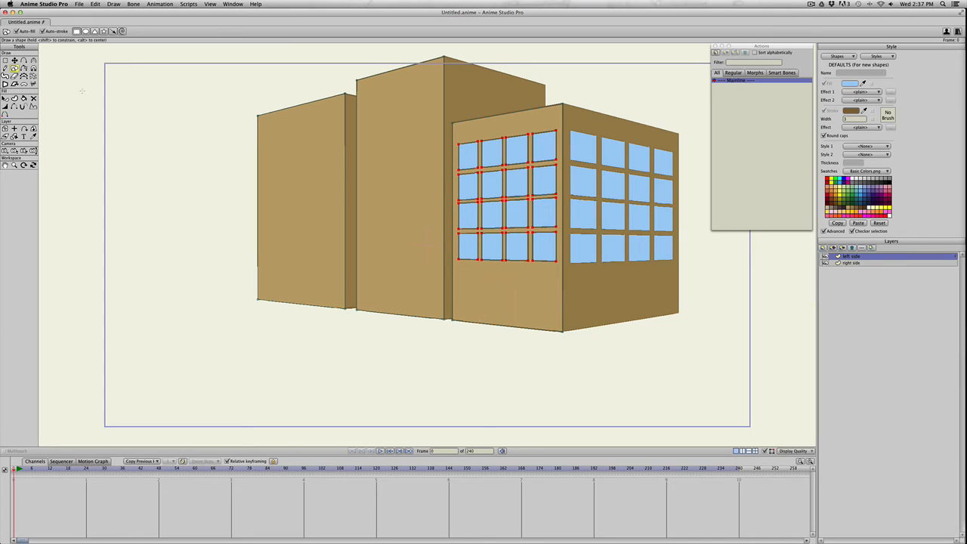
pyautogui.moveTo(487, 274); pyautogui.dragTo(513, 331)
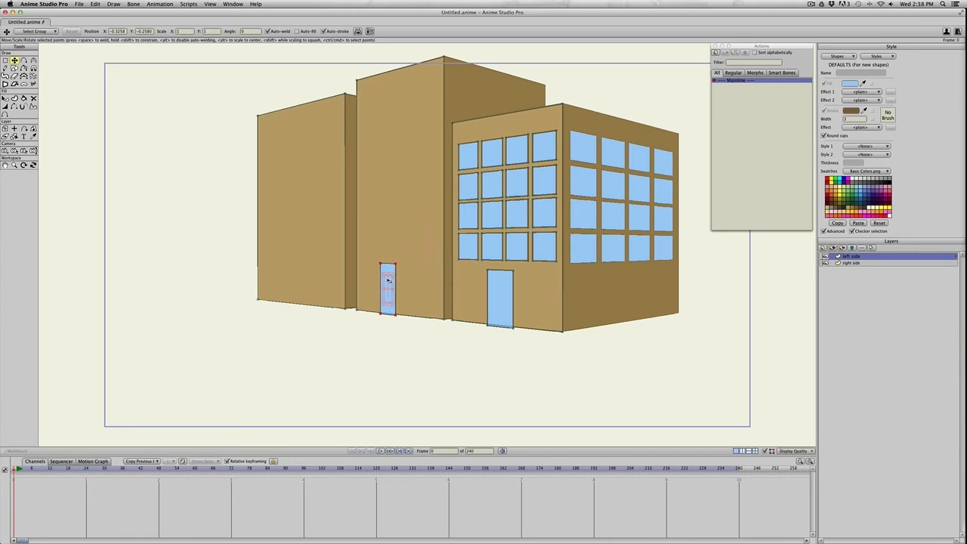
# - Shape a blue door on the centre block
pyautogui.moveTo(387, 290); pyautogui.dragTo(402, 290)
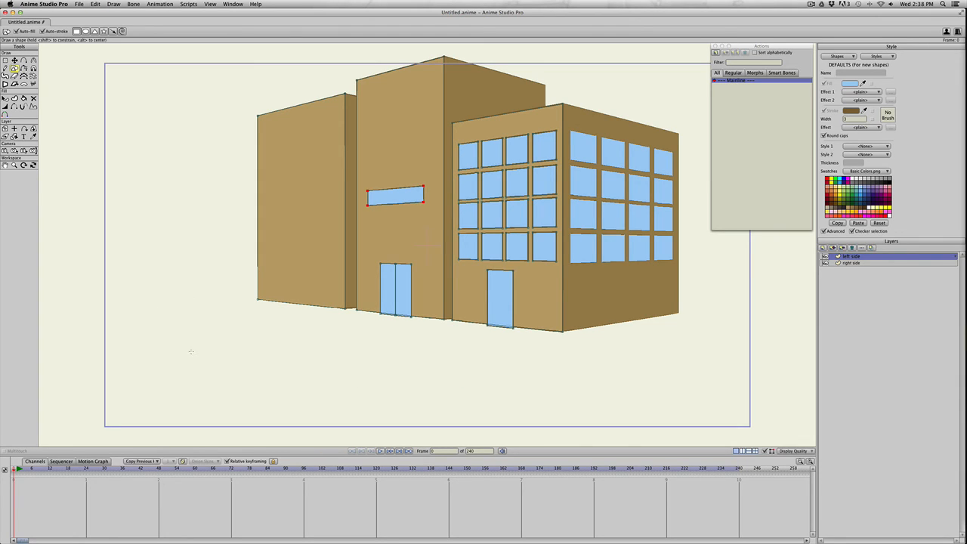
pyautogui.moveTo(374, 376)
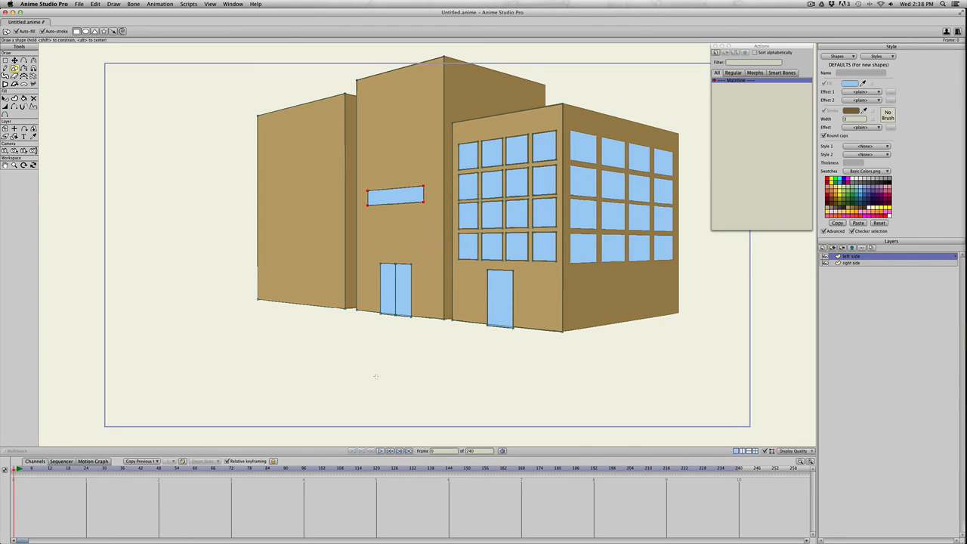
# - Draw a thin blue sidewalk strip below the left side and skew it into perspective
pyautogui.moveTo(236, 320); pyautogui.dragTo(578, 377)
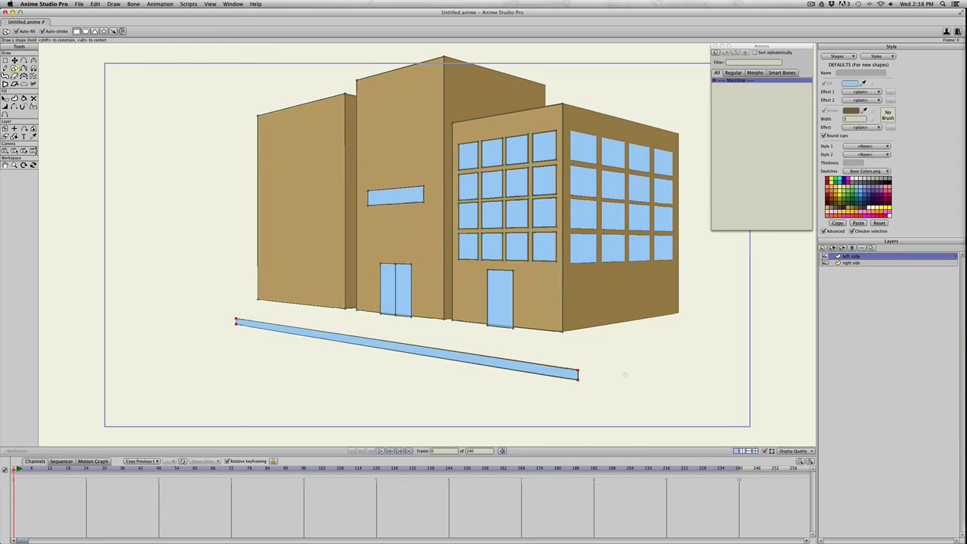
pyautogui.moveTo(577, 375); pyautogui.dragTo(583, 378)
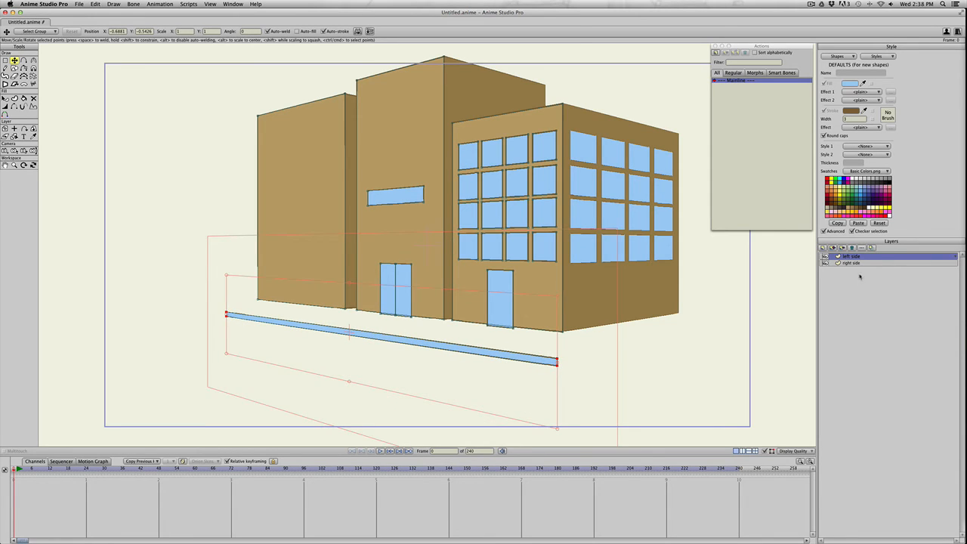
# - Switch between the side layers to lay the right-side sidewalk strip
pyautogui.click(852, 263)
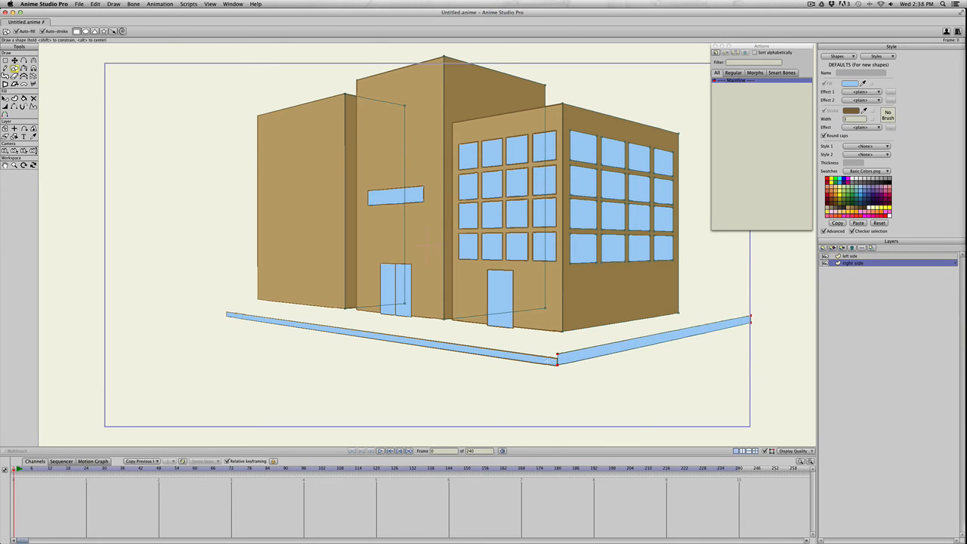
pyautogui.click(854, 257)
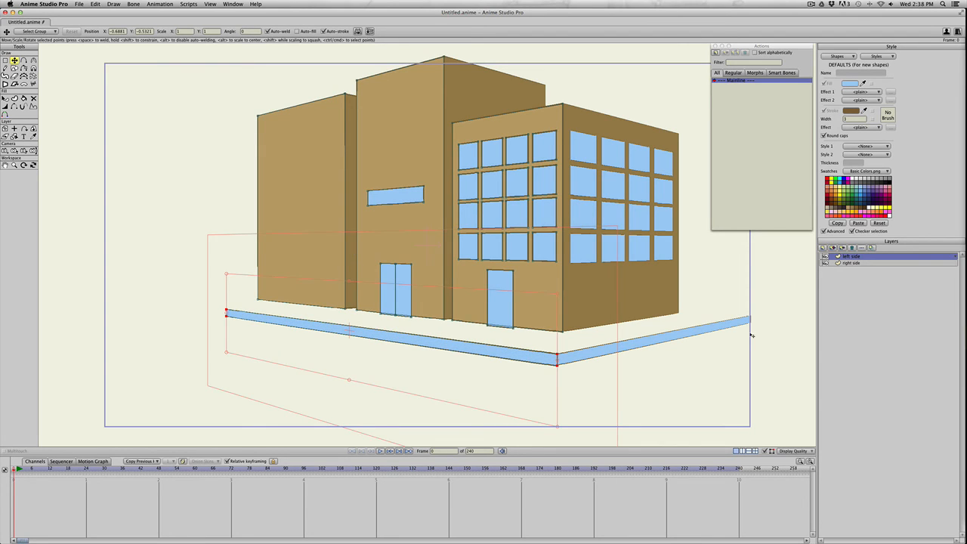
pyautogui.click(852, 263)
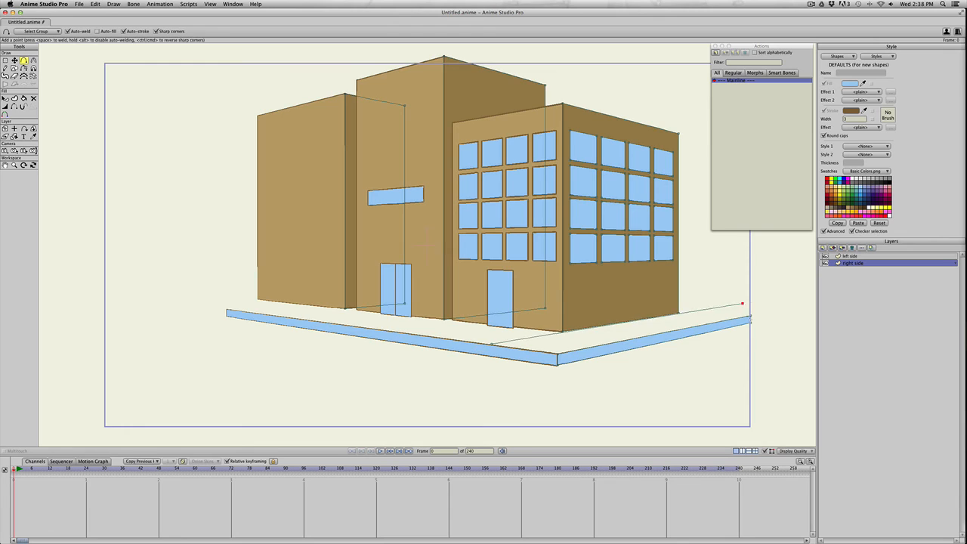
# - Draw an inner curb line along the right sidewalk strip
pyautogui.moveTo(742, 306); pyautogui.dragTo(711, 308)
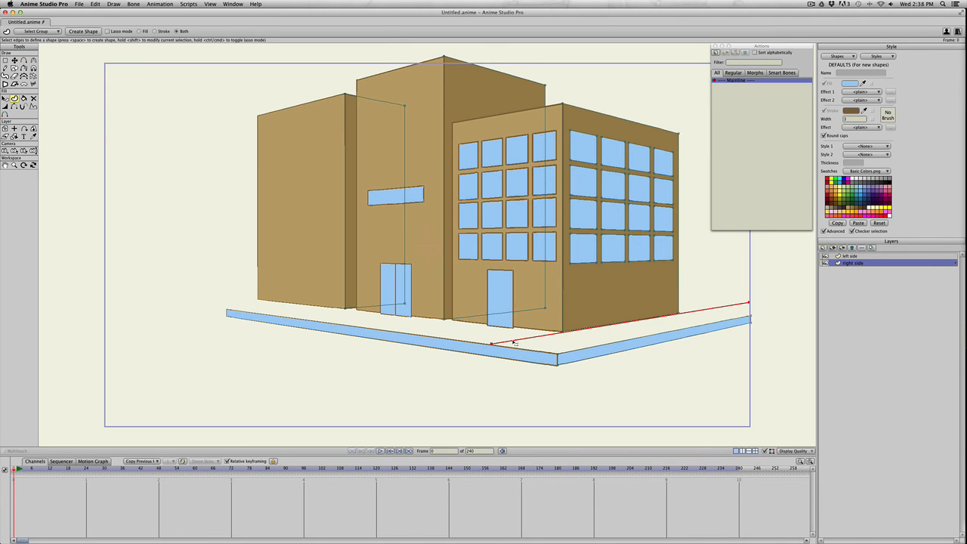
pyautogui.click(6, 59)
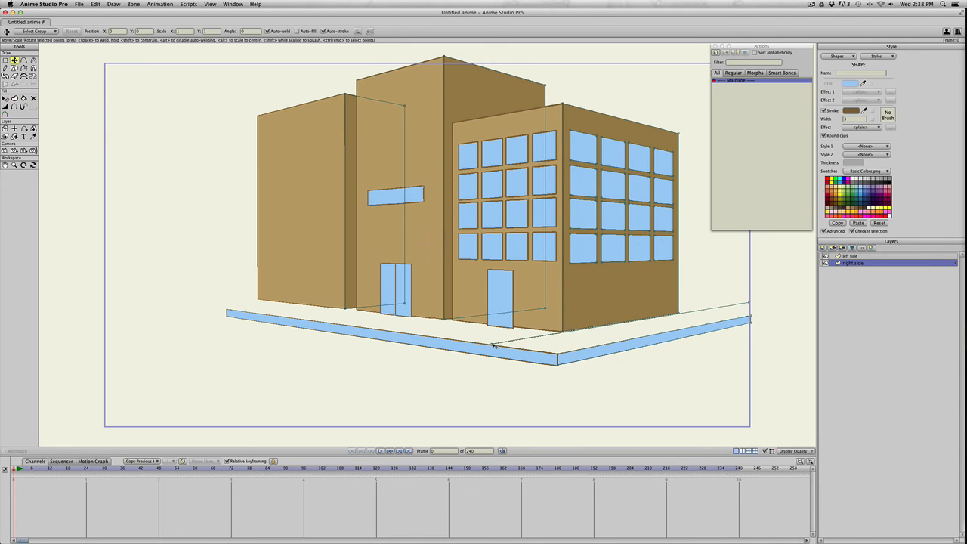